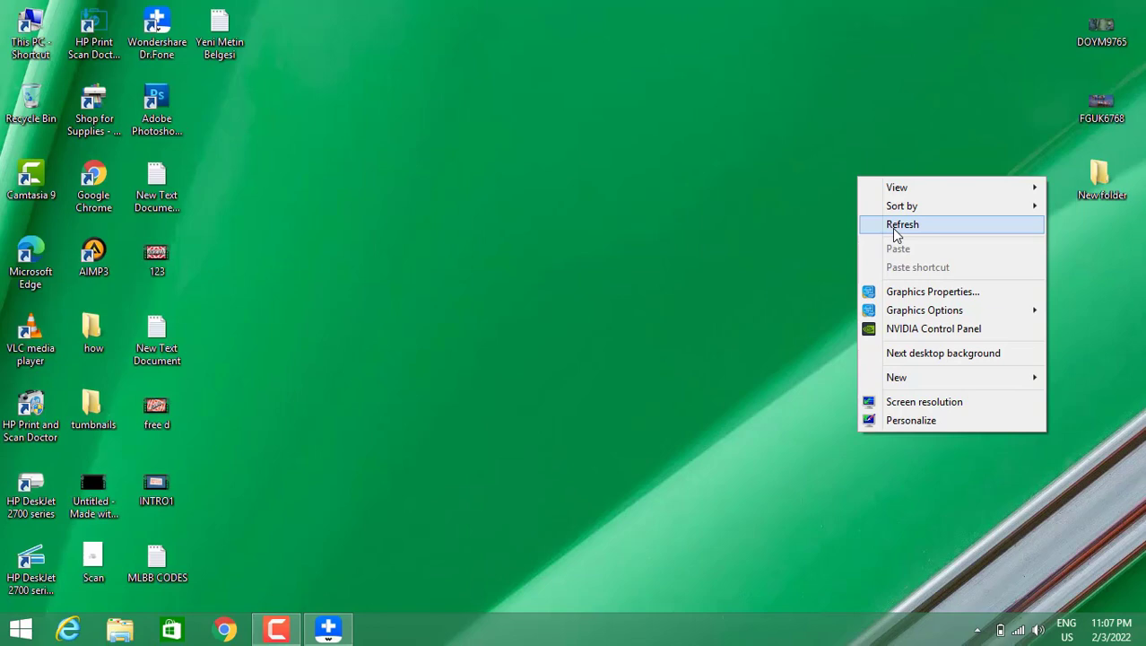
- Refresh the Windows desktop from its right-click menu
left_click(902, 224)
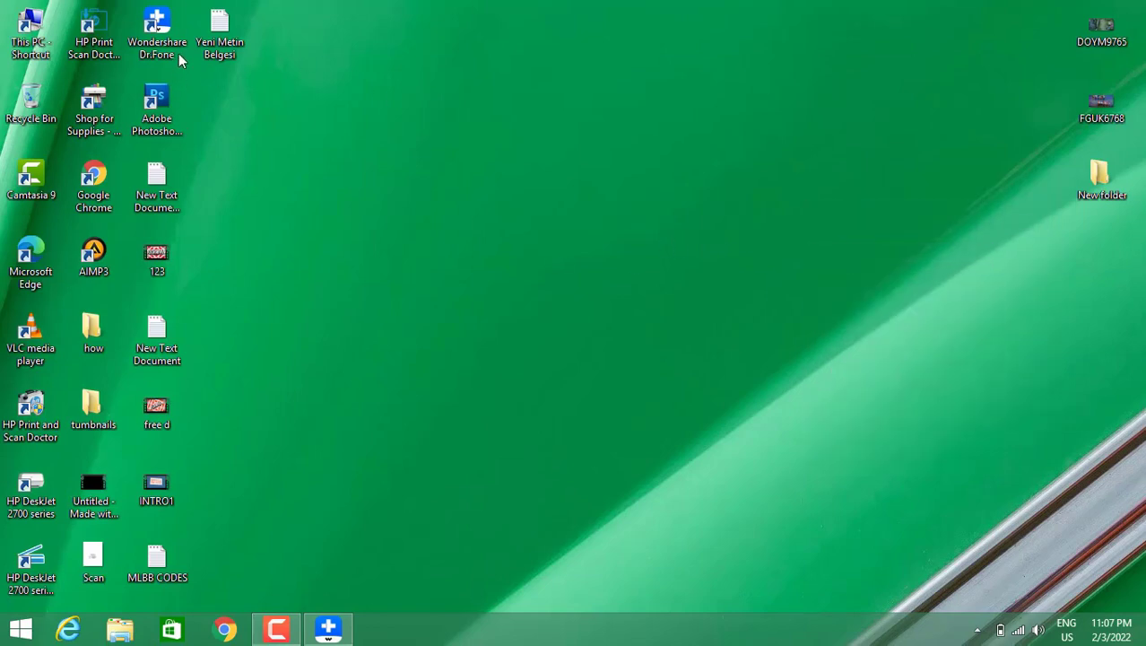
- Launch Dr.Fone and enter the WhatsApp Transfer module
double_click(157, 27)
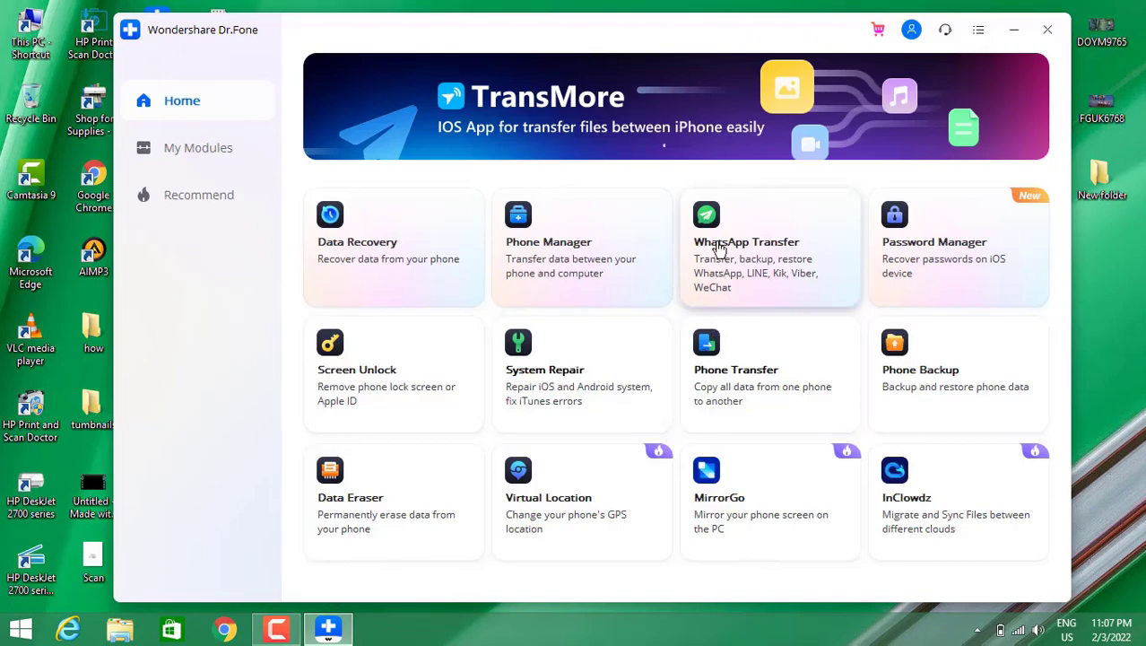
mouse_move(758, 260)
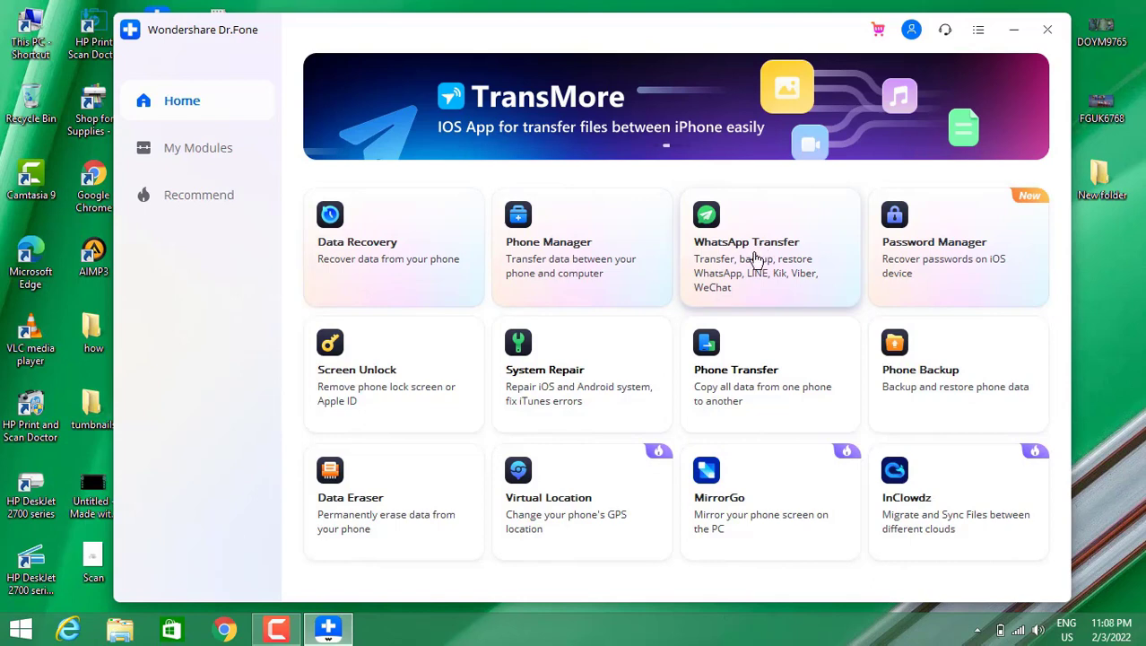
left_click(753, 246)
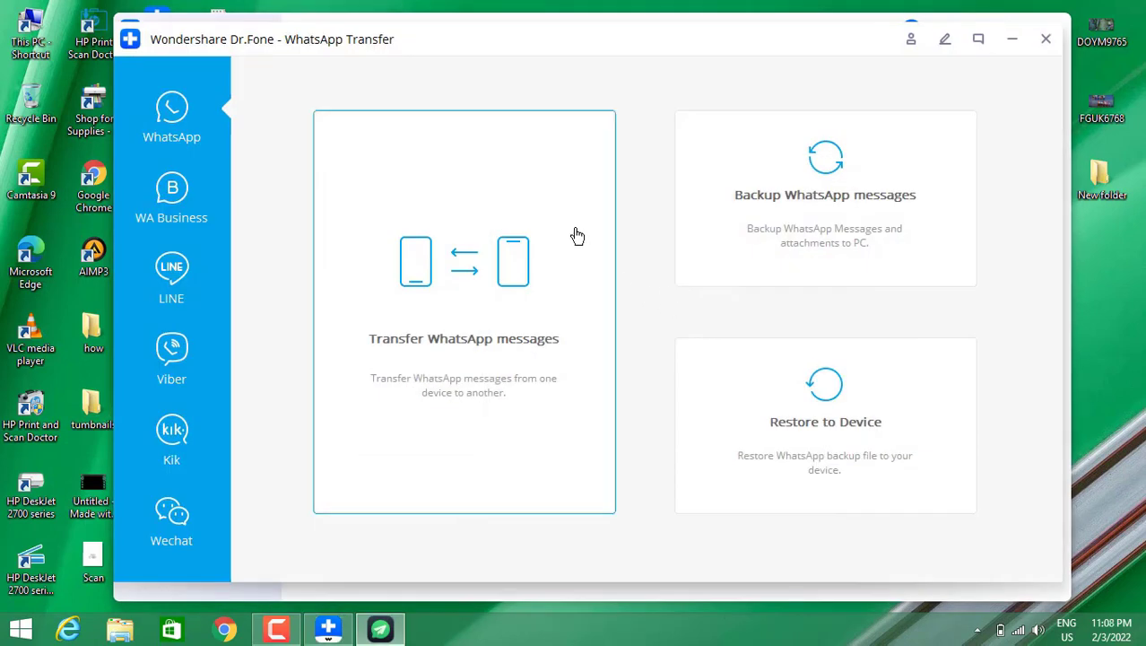
mouse_move(417, 377)
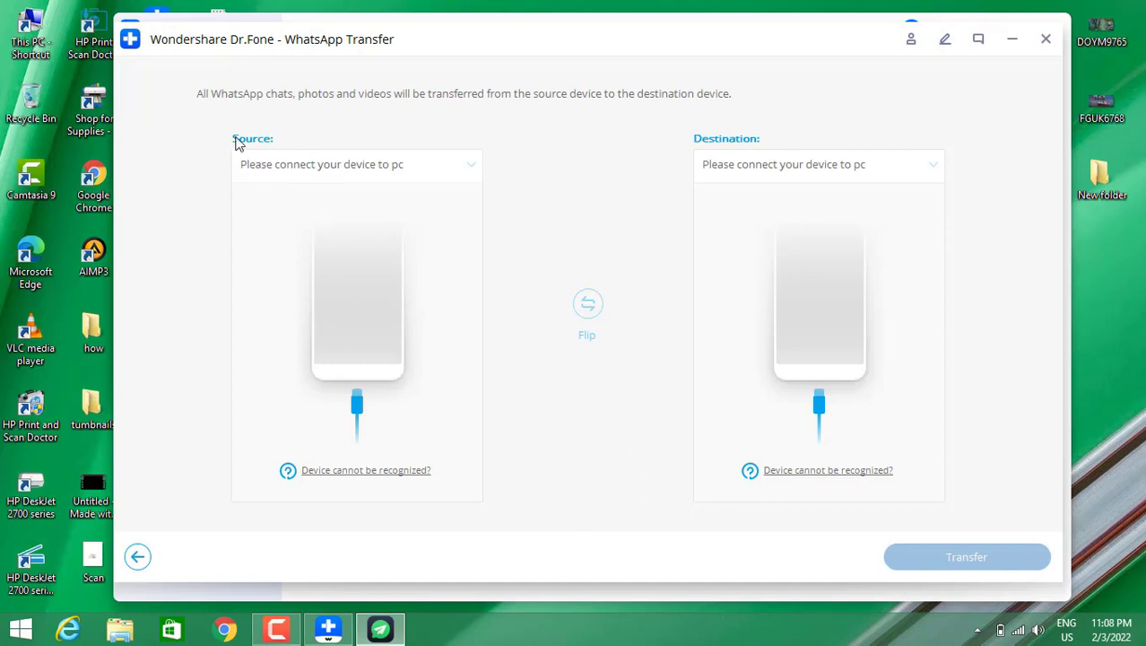
mouse_move(392, 487)
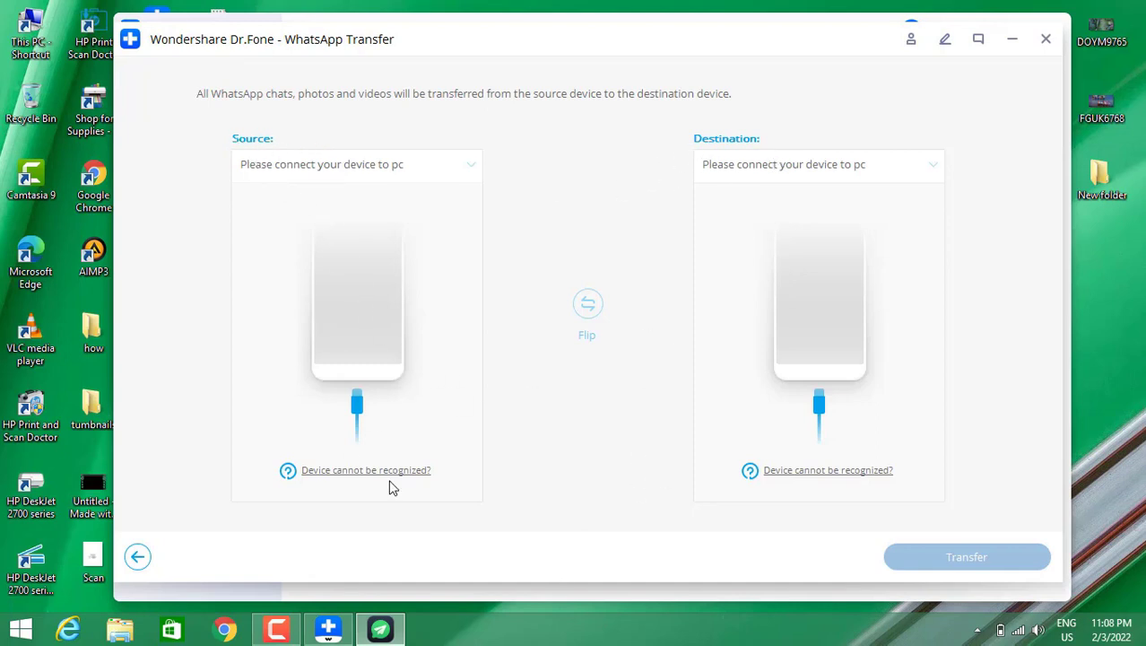
mouse_move(357, 312)
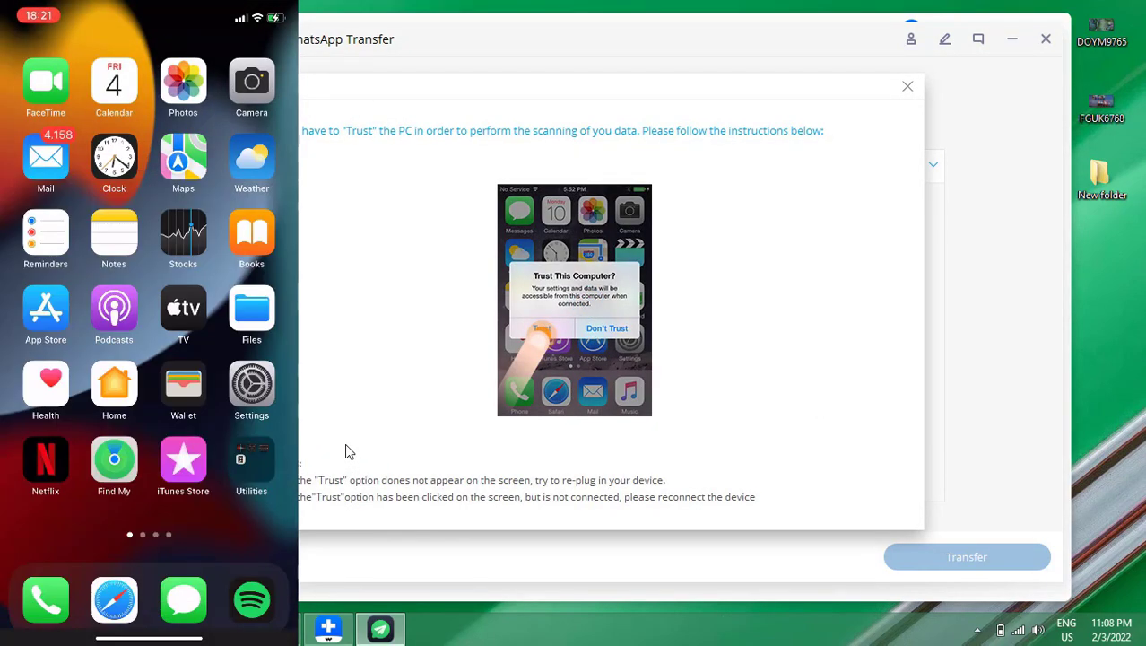
- Connect the iPhone 11 and allow USB debugging on the Galaxy A51
left_click(906, 86)
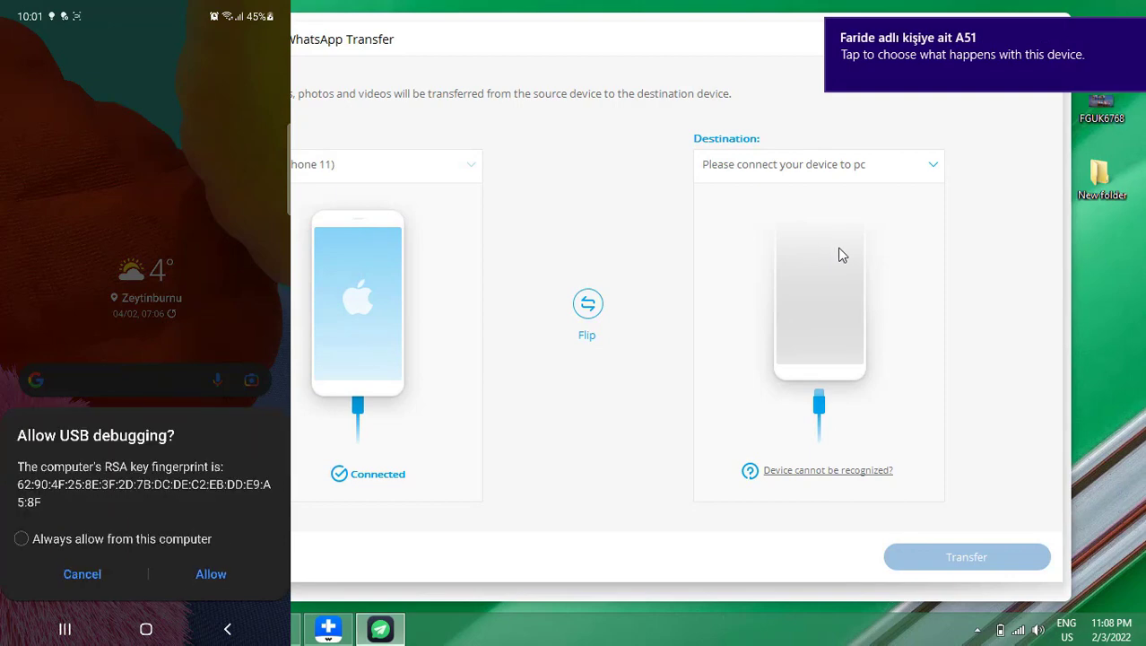
left_click(211, 574)
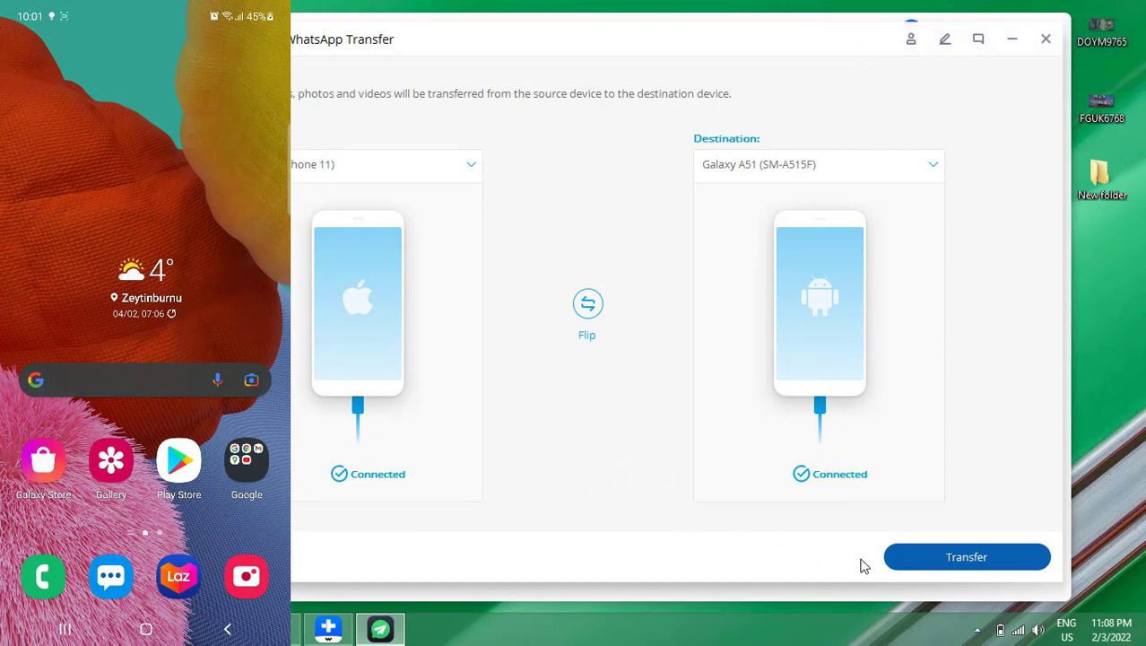
- Start the transfer to the Galaxy A51 and accept wiping its existing WhatsApp data
left_click(966, 556)
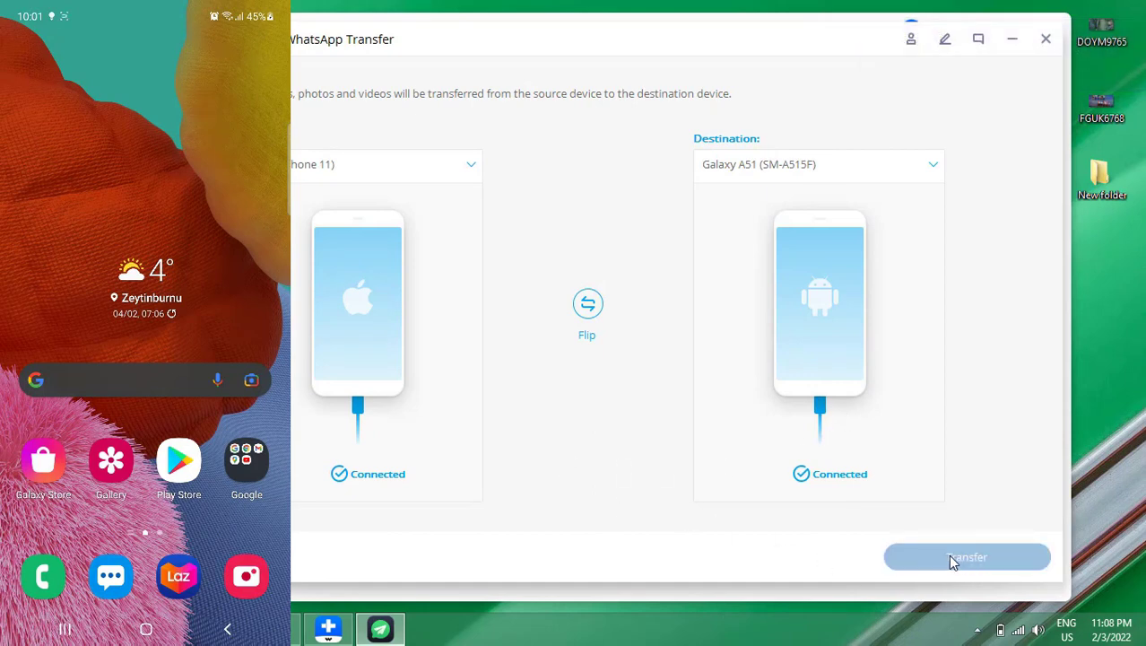
left_click(966, 556)
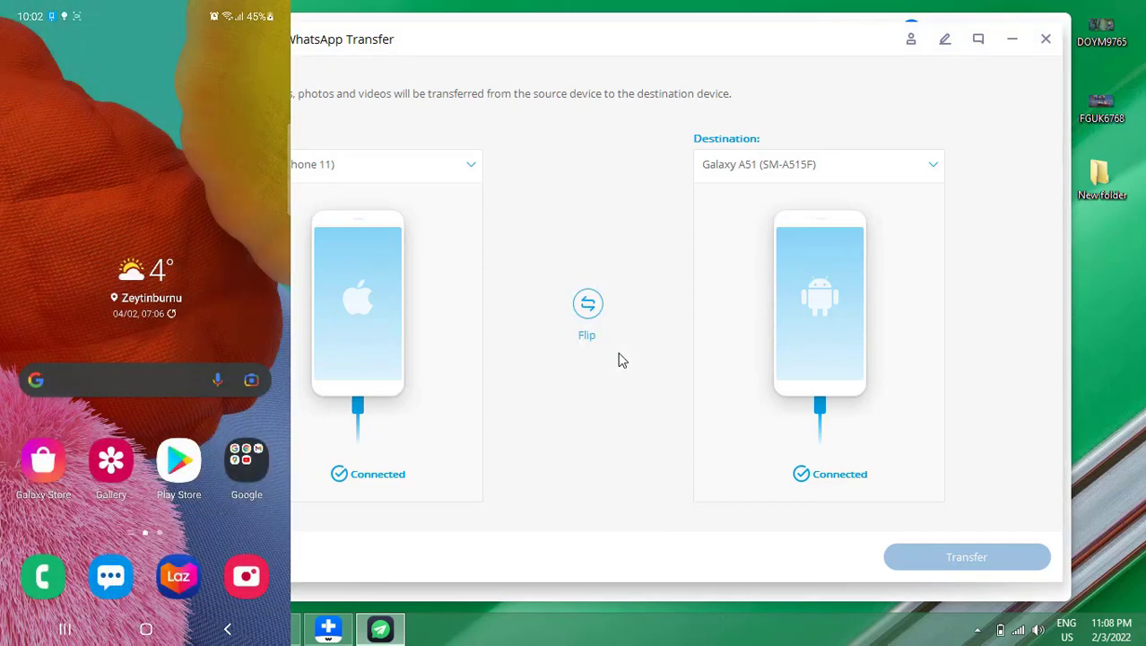
left_click(966, 556)
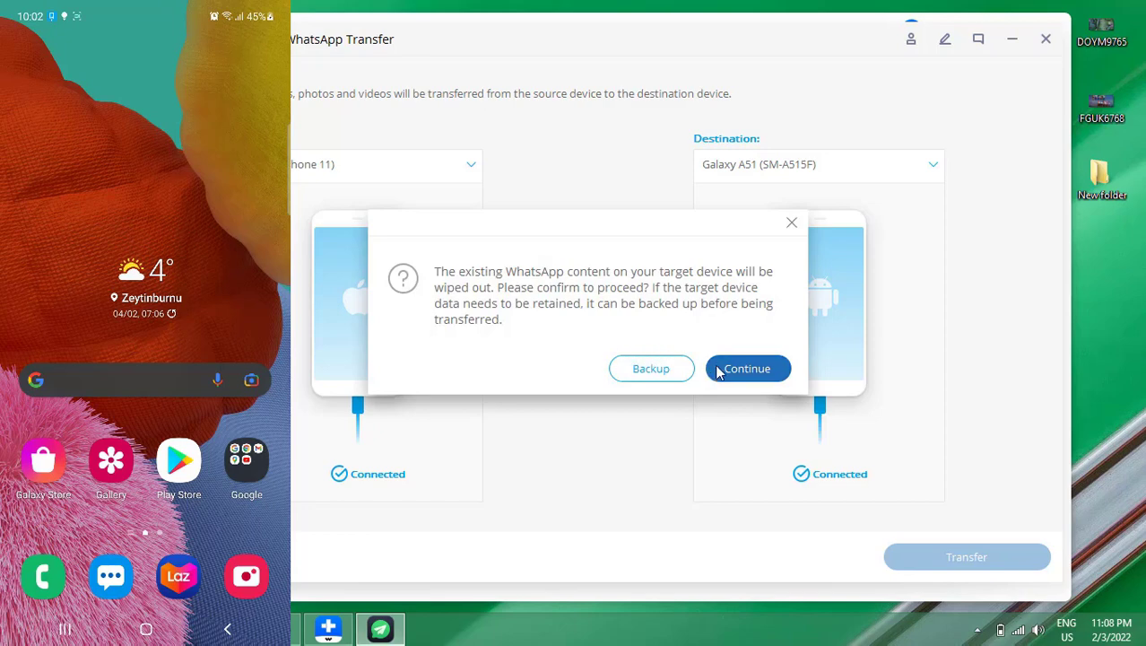
left_click(747, 369)
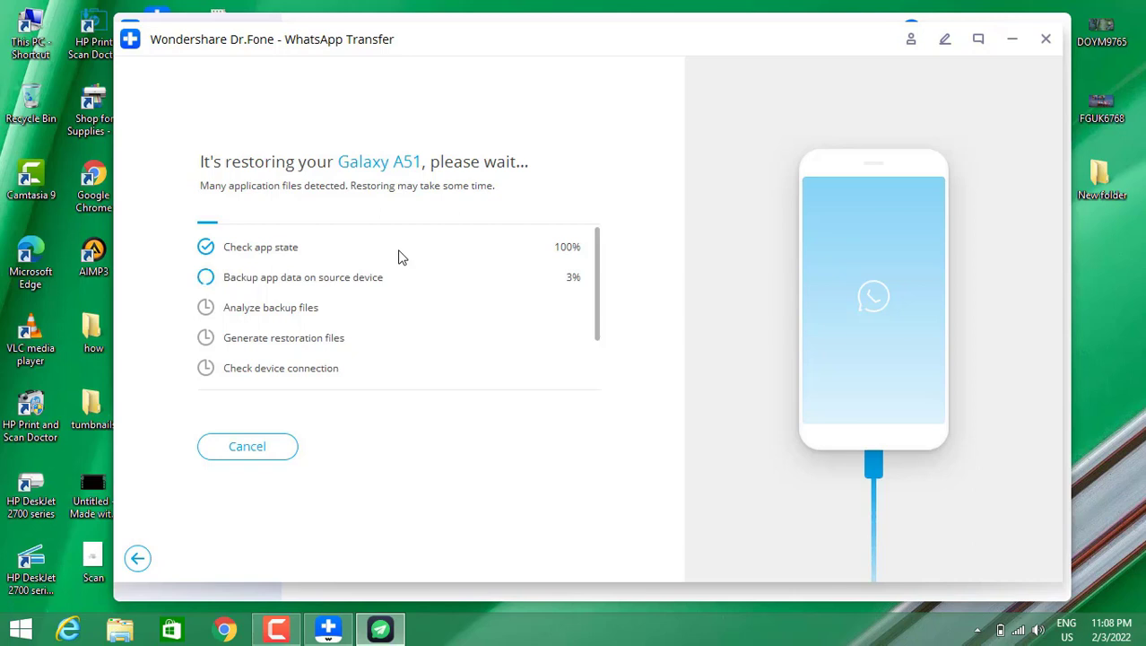
mouse_move(4, 426)
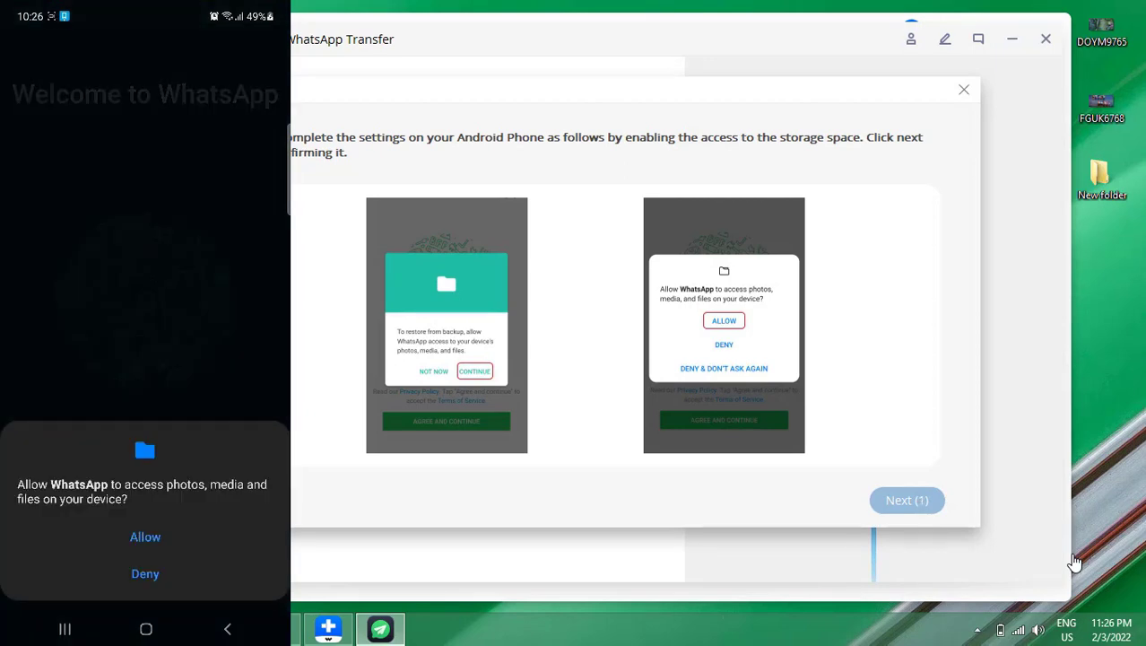
- Grant WhatsApp storage access on the Galaxy and confirm the activation steps
left_click(144, 548)
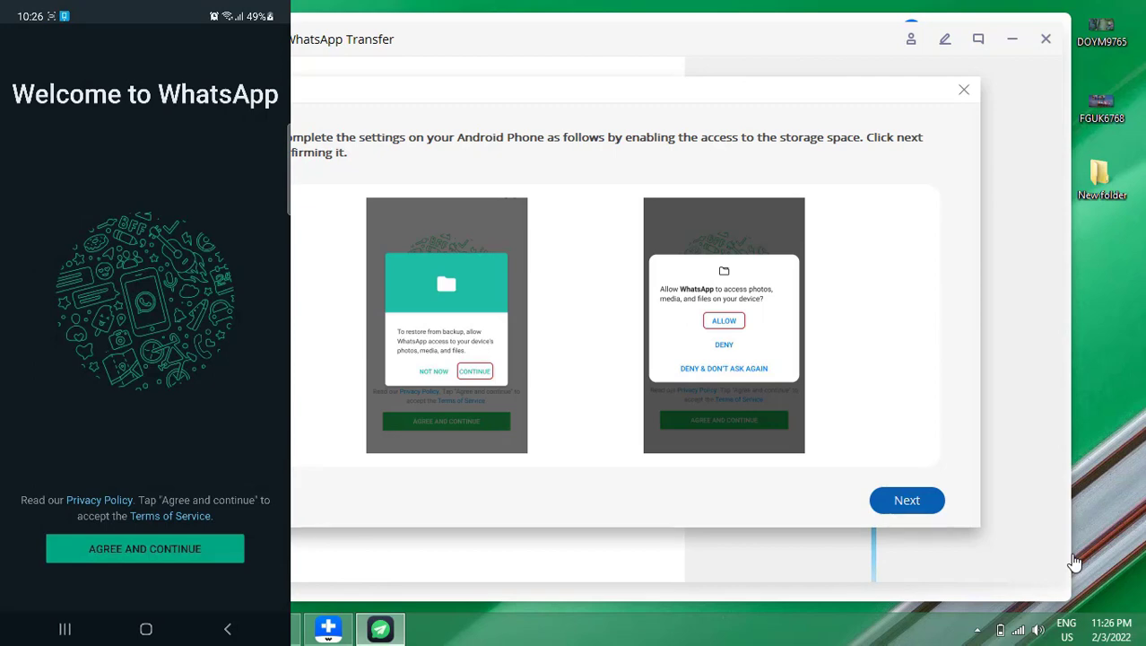
left_click(907, 500)
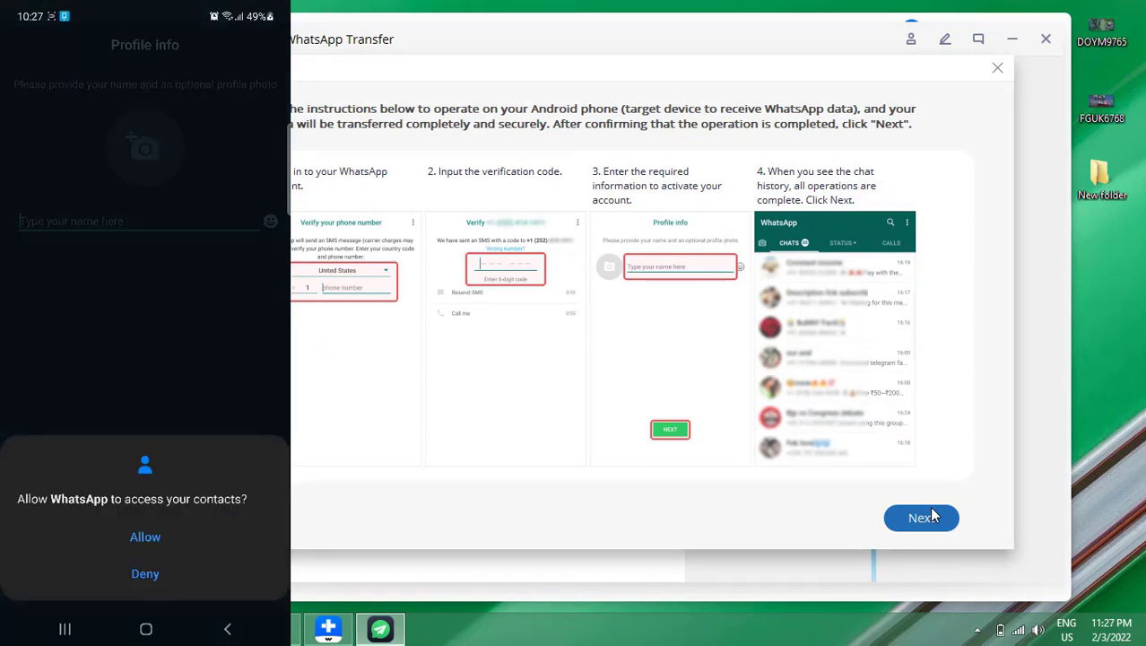
left_click(144, 536)
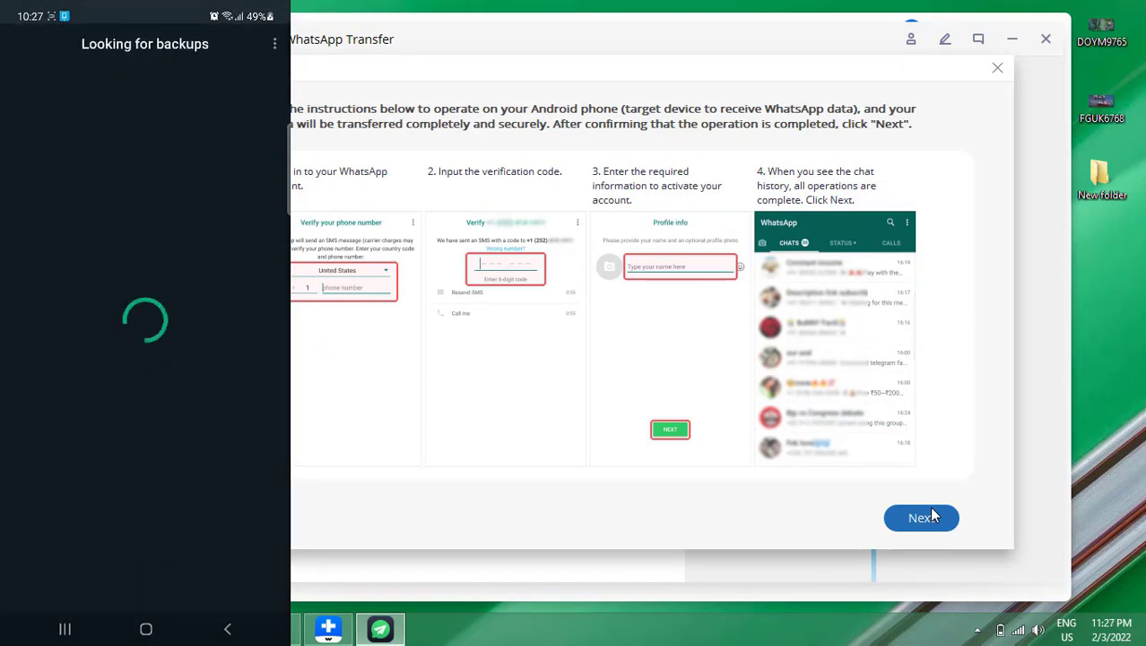
left_click(921, 517)
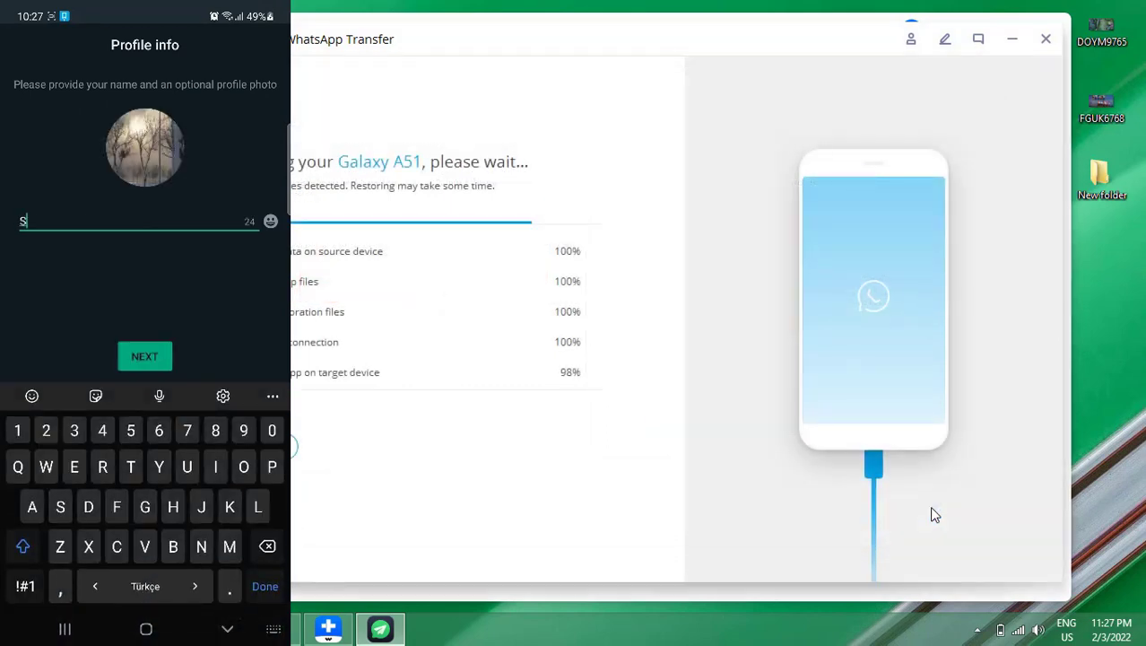
- Submit the WhatsApp profile on the Galaxy and check its recent apps while restoring finishes
left_click(144, 356)
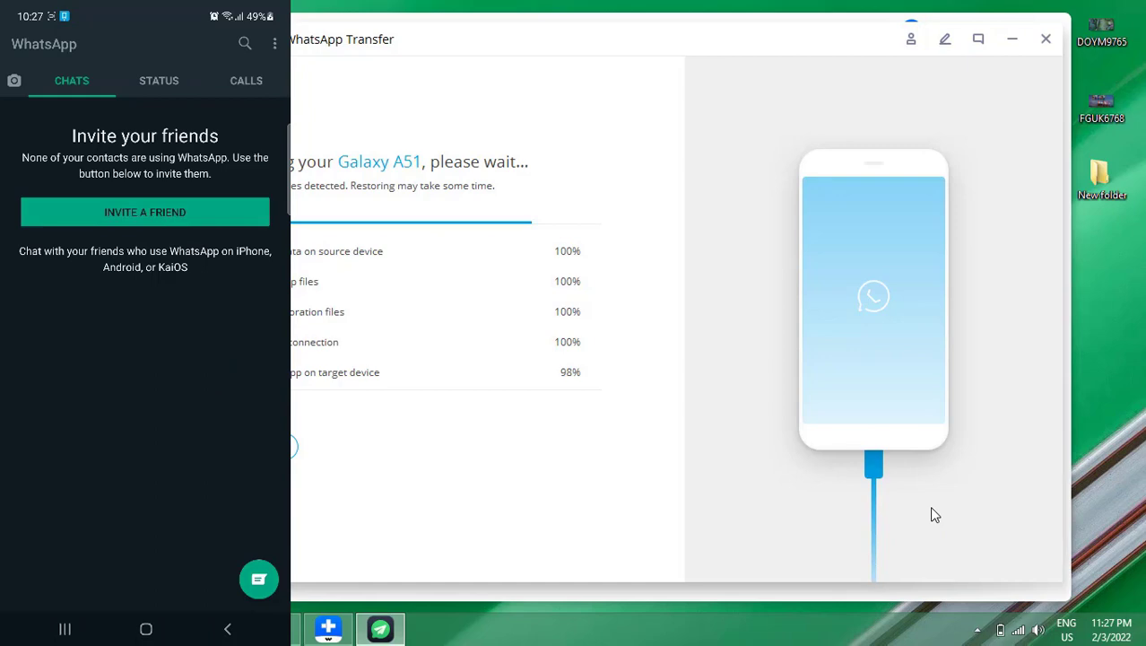
left_click(145, 628)
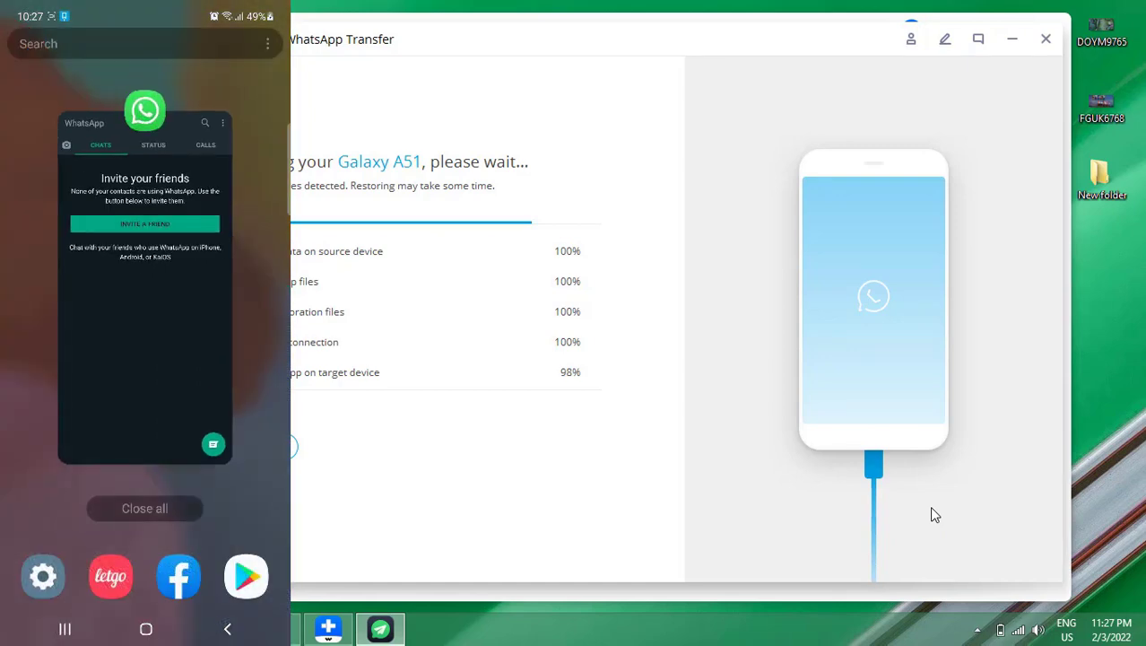
left_click(144, 507)
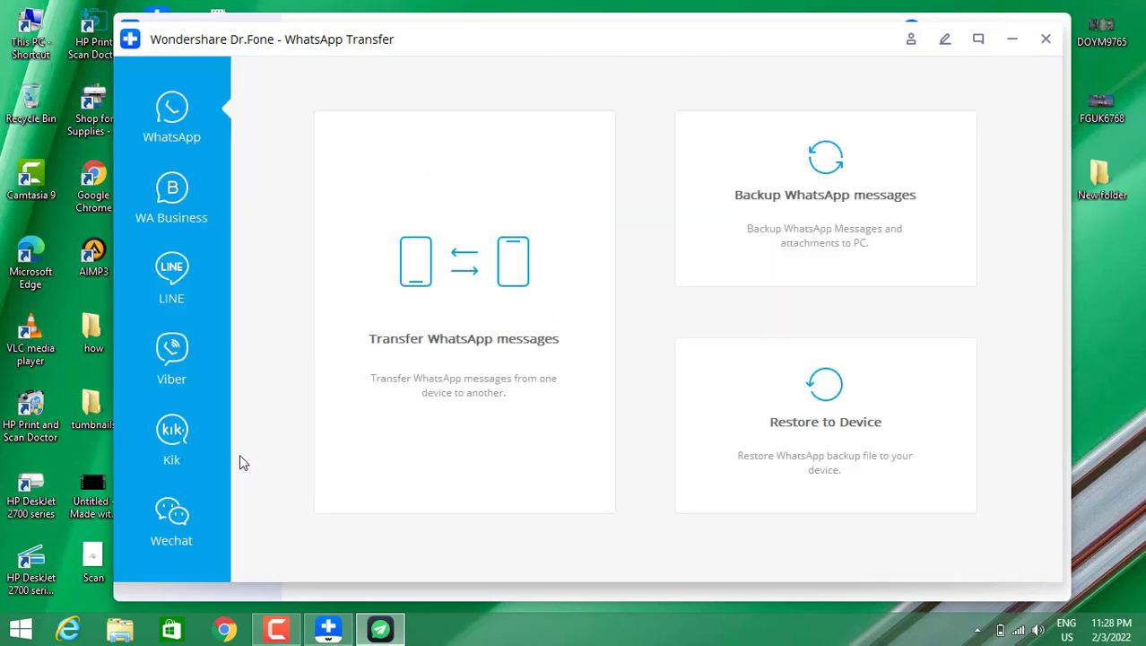
mouse_move(1058, 49)
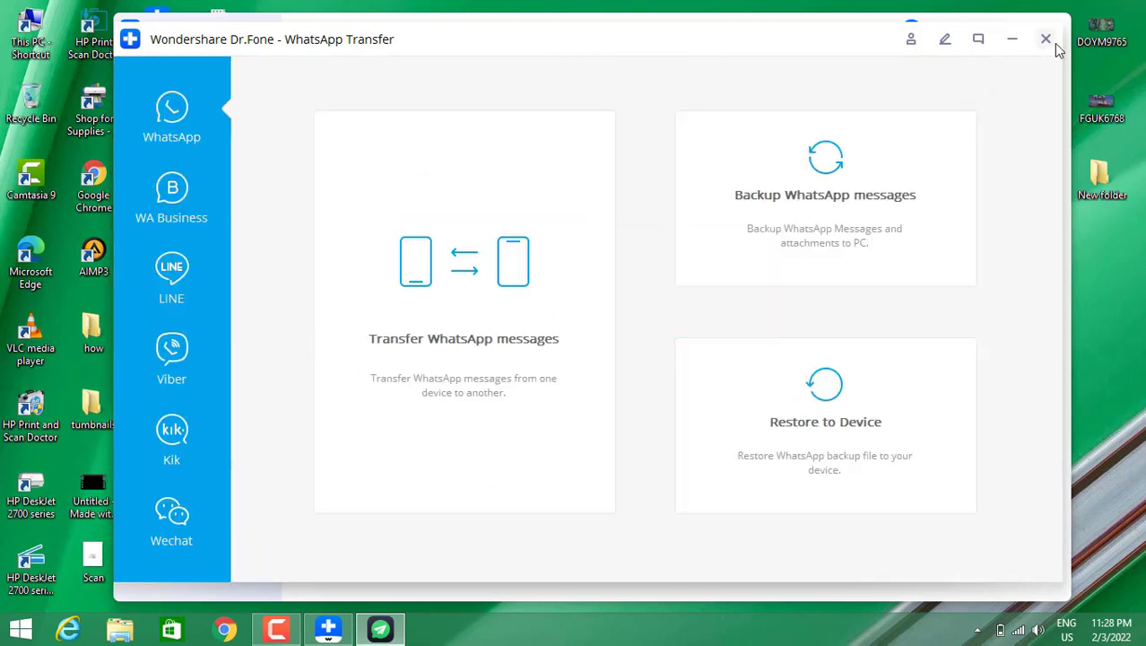
mouse_move(1045, 39)
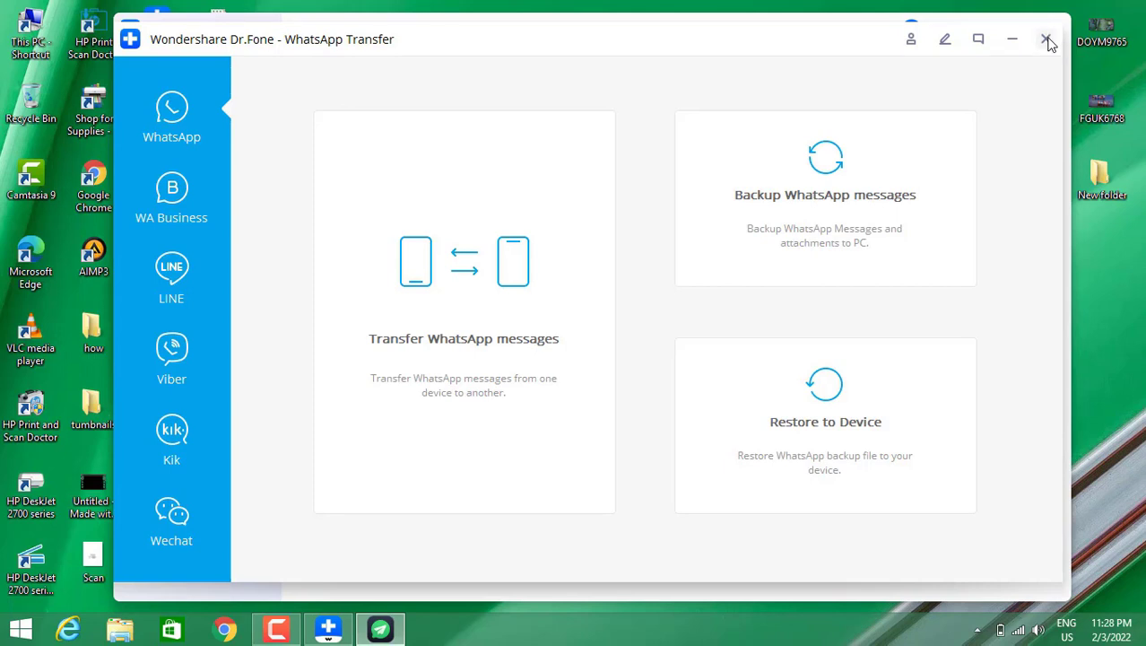
- Close the WhatsApp Transfer window and decline the feedback survey with 'No, thanks'
left_click(1046, 39)
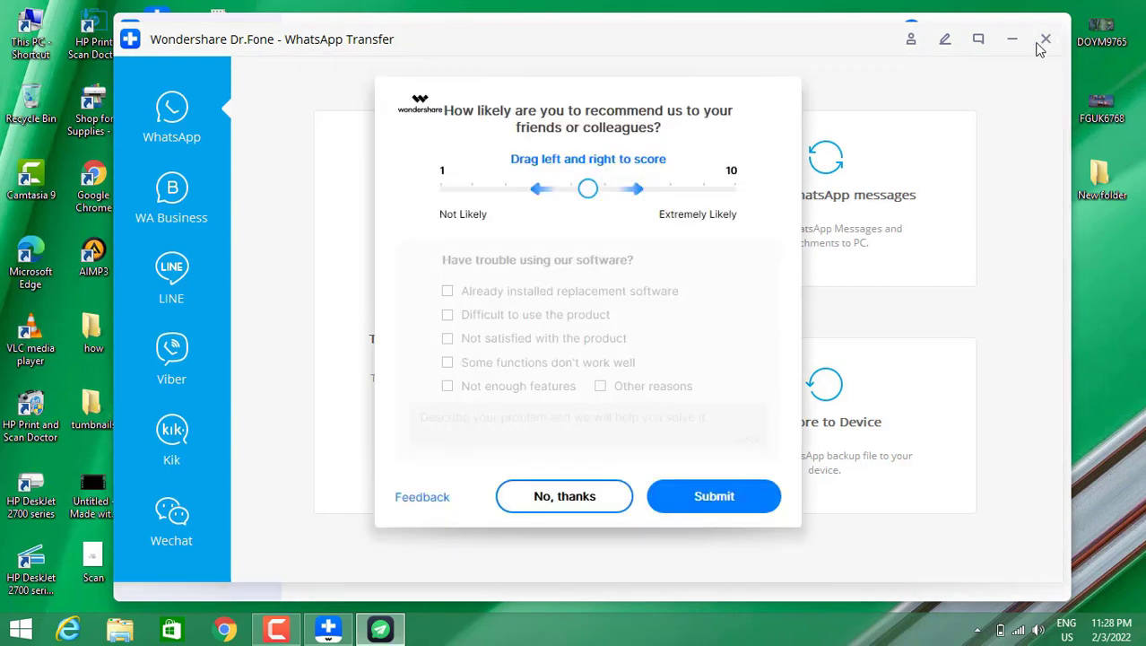
left_click(564, 496)
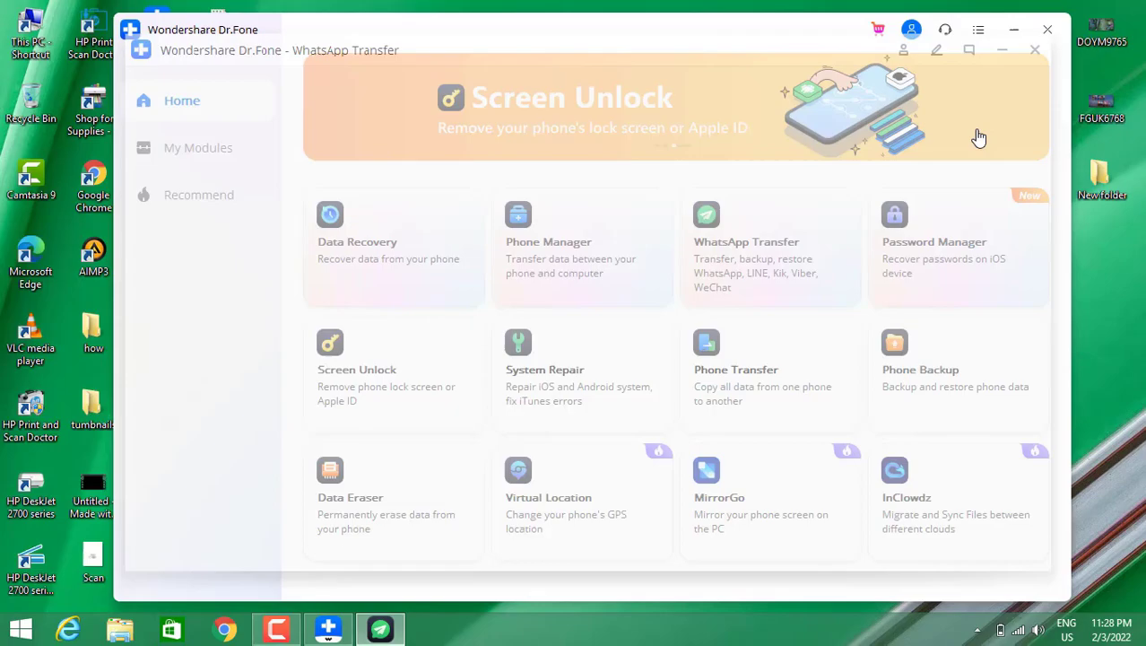